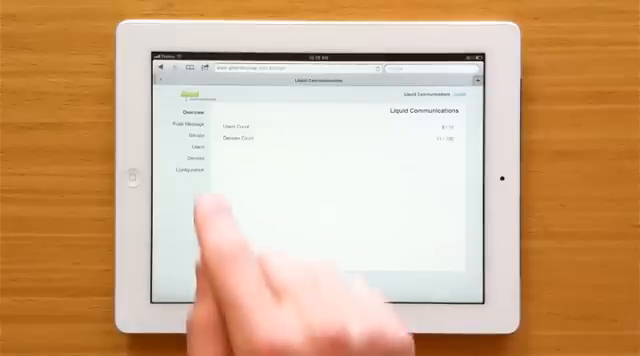
- Select Push Message in the console sidebar to start composing a push message
{"action": "left_click", "coordinate": [183, 144]}
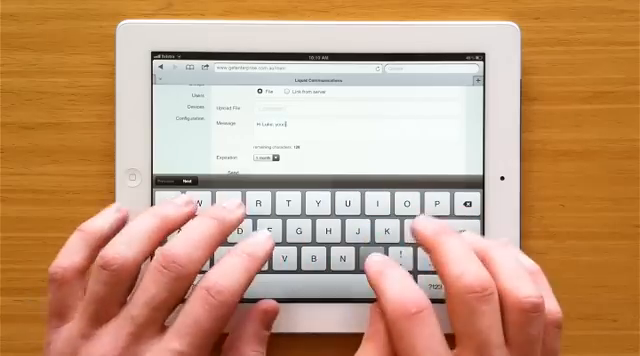
- Send the message that the weekly meeting moved to meeting room 12, then dismiss the confirmation
{"action": "type", "text": "meeting has bd"}
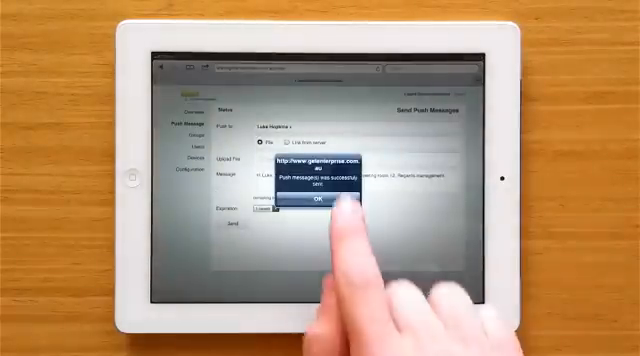
{"action": "left_click", "coordinate": [316, 203]}
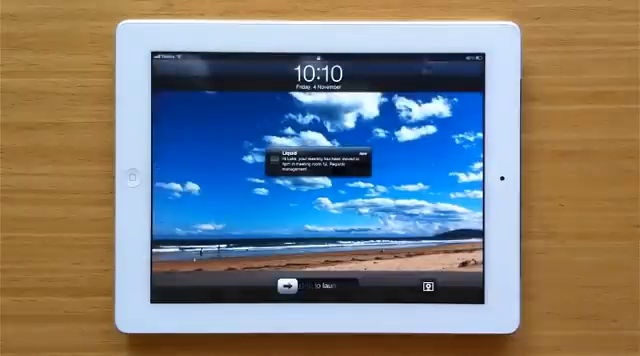
- Touch the slide-to-unlock slider beneath the Liquid meeting notification
{"action": "left_click", "coordinate": [290, 290]}
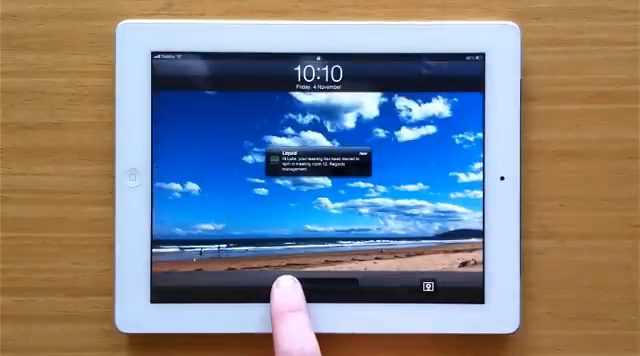